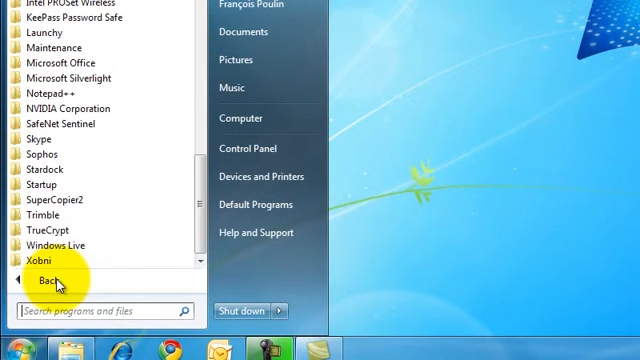
Step: Launch Trimble Field Exchange from the Trimble folder in the Start Menu
{"action": "left_click", "coordinate": [40, 154]}
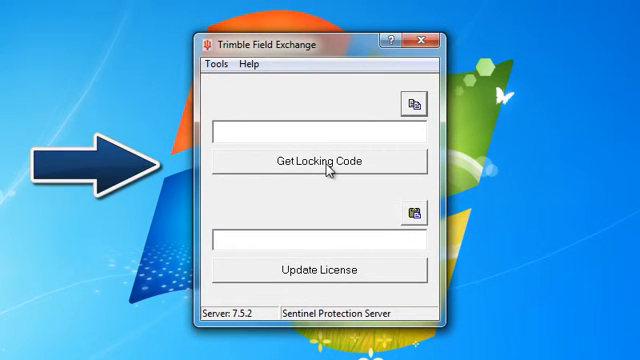
{"action": "left_click", "coordinate": [320, 161]}
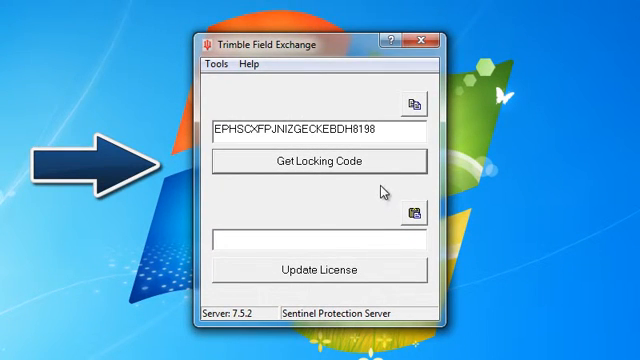
{"action": "left_click", "coordinate": [320, 161]}
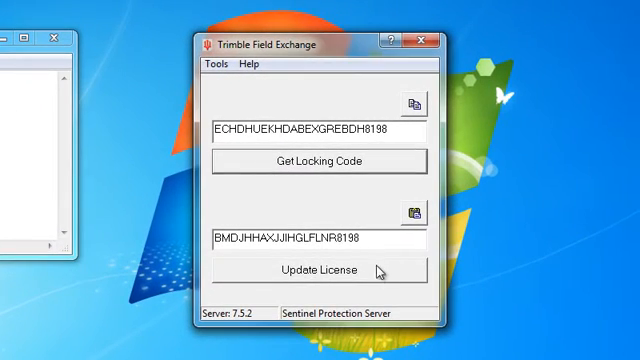
Step: Update the license with the entered license code and dismiss the Success message
{"action": "left_click", "coordinate": [317, 273]}
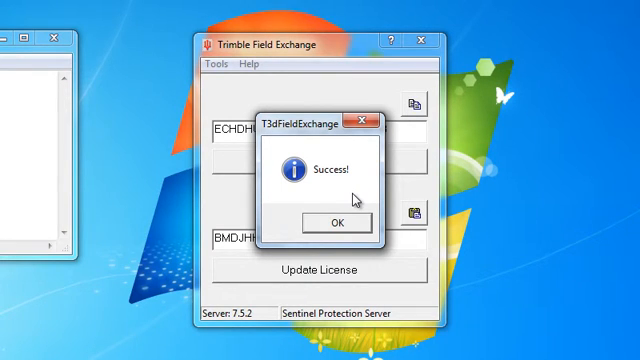
{"action": "left_click", "coordinate": [334, 221]}
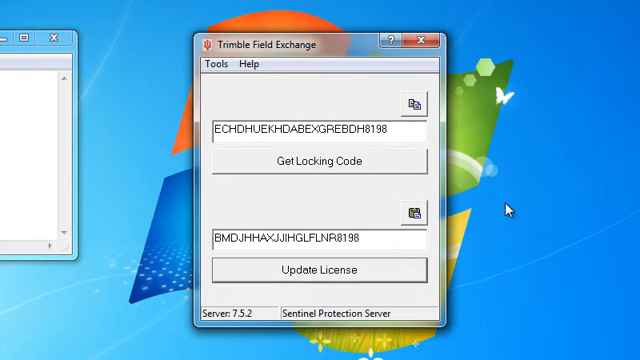